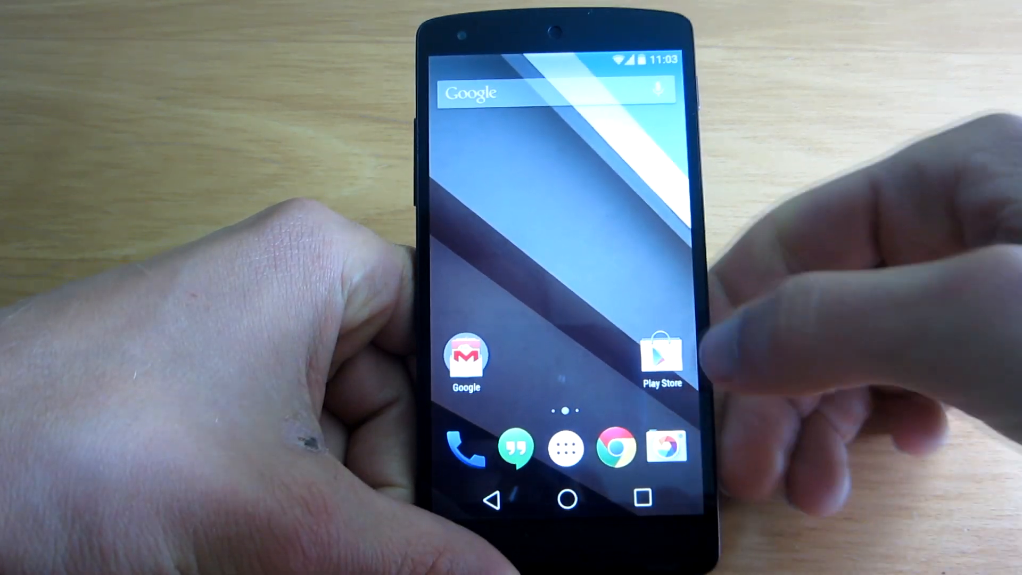
Step: Launch Google Play Store and activate its search field
{"action": "left_click", "coordinate": [661, 349]}
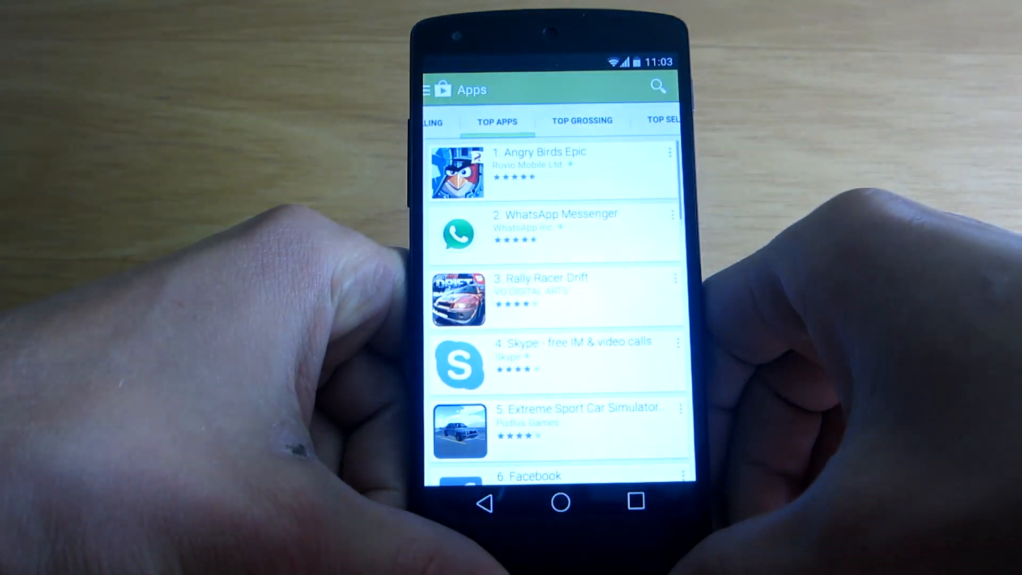
{"action": "left_click", "coordinate": [657, 86]}
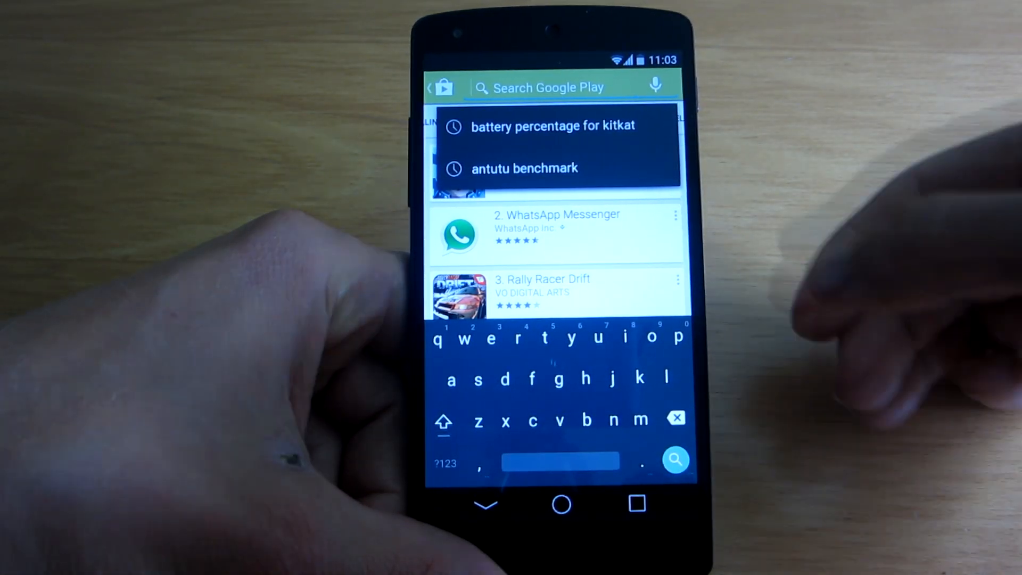
Step: Search 'battery percentage for kitkat', then install Battery Percent for KitKat and accept its permissions
{"action": "left_click", "coordinate": [552, 125]}
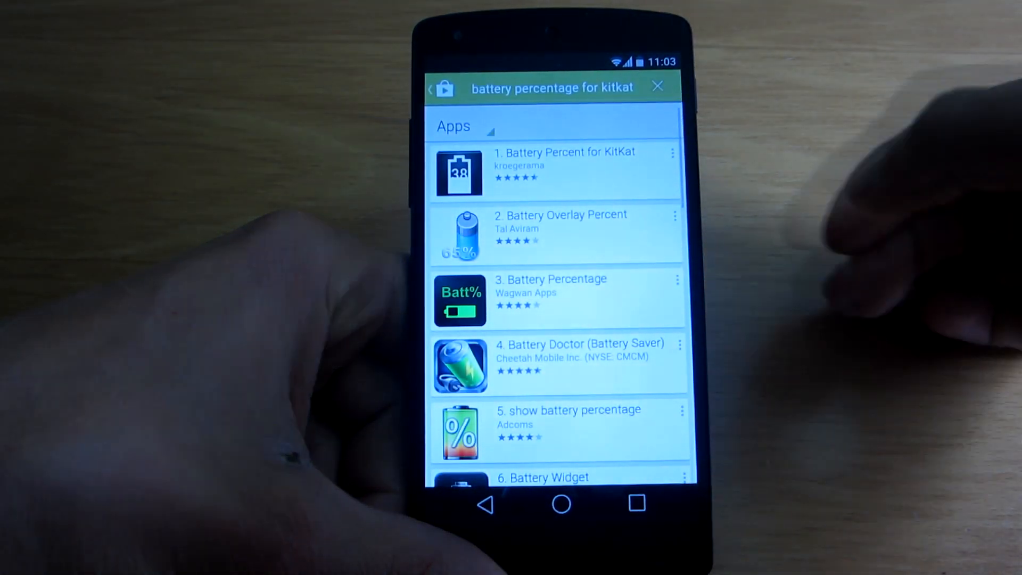
{"action": "left_click", "coordinate": [564, 171]}
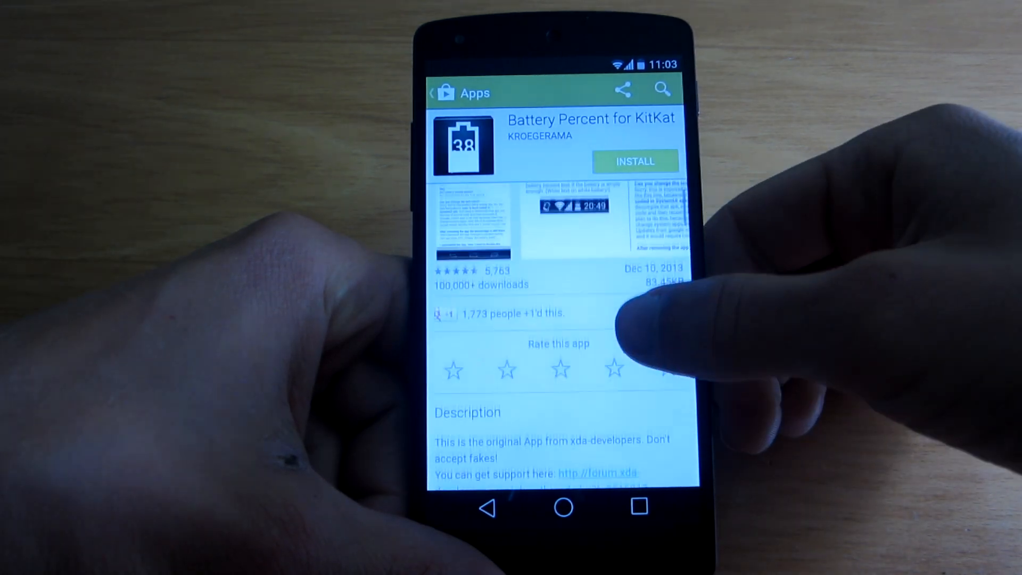
{"action": "left_click", "coordinate": [634, 161]}
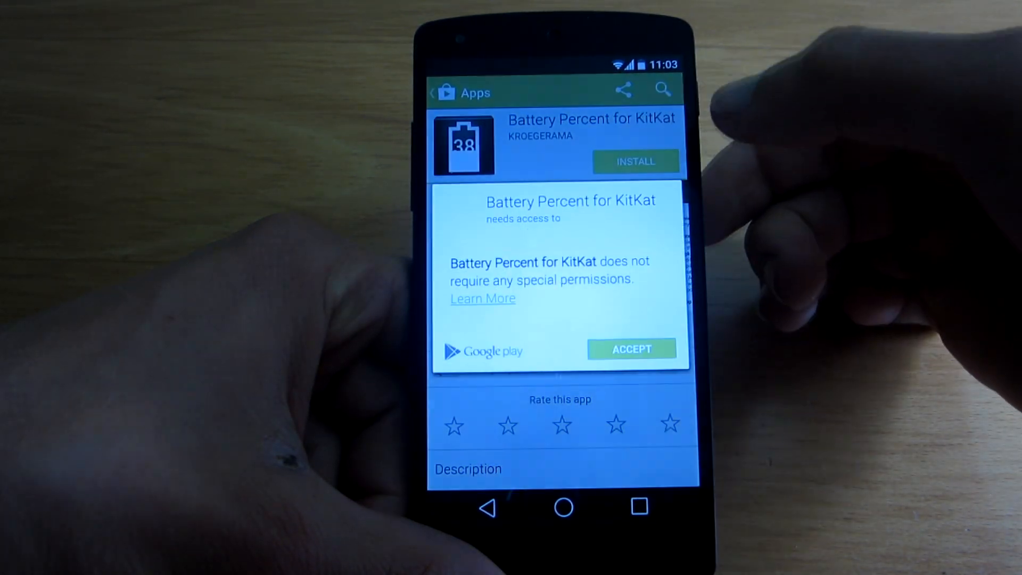
{"action": "left_click", "coordinate": [631, 348]}
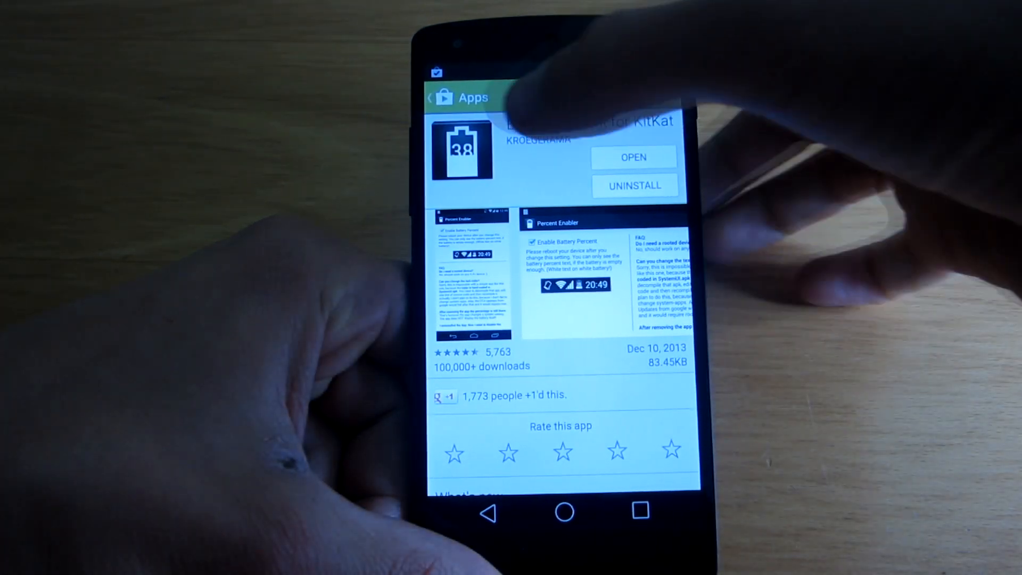
Step: Open Battery Percent for KitKat, check 'Enable Battery Percent', and power off the phone
{"action": "left_click", "coordinate": [633, 157]}
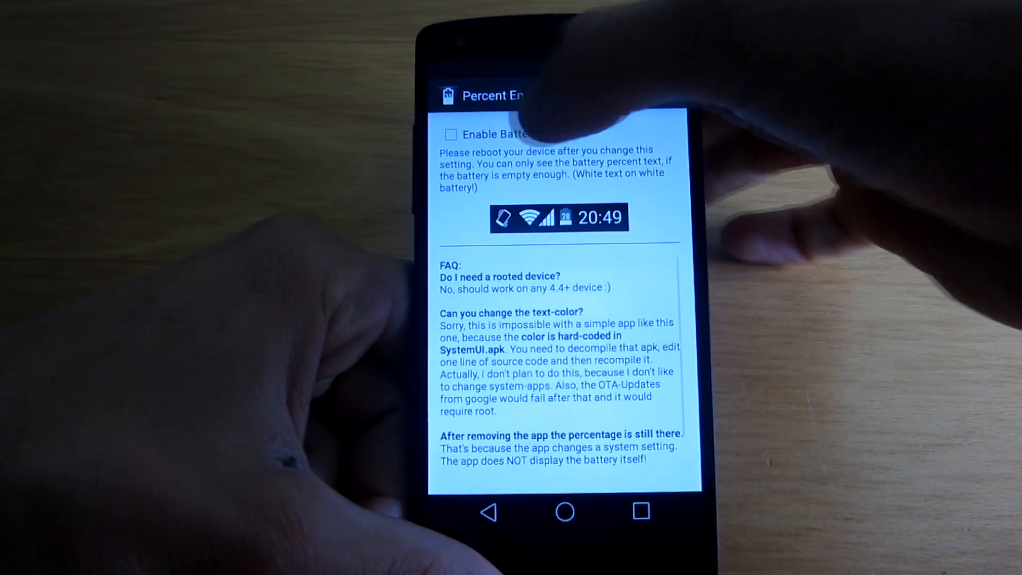
{"action": "left_click", "coordinate": [451, 134]}
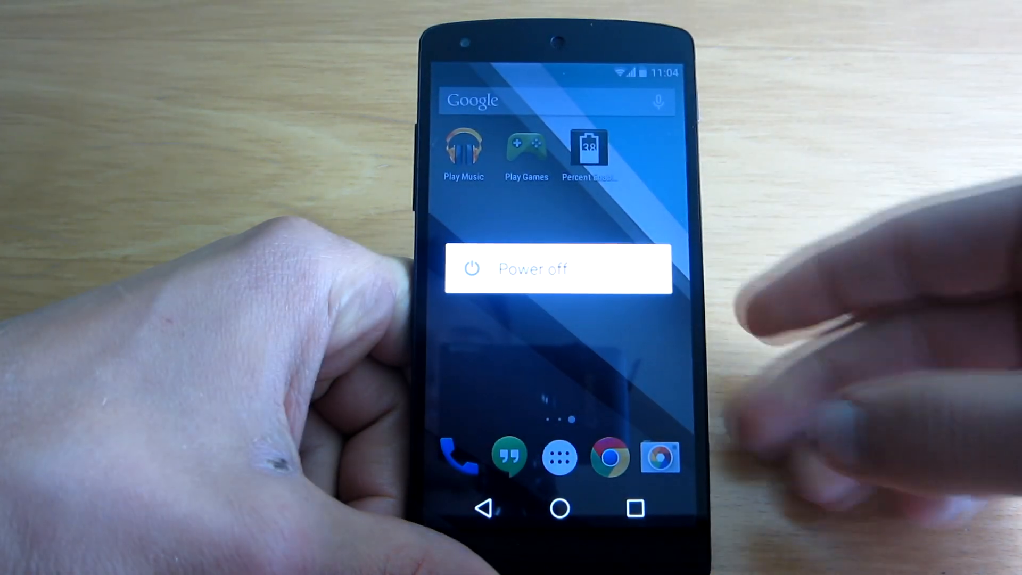
{"action": "left_click", "coordinate": [557, 267]}
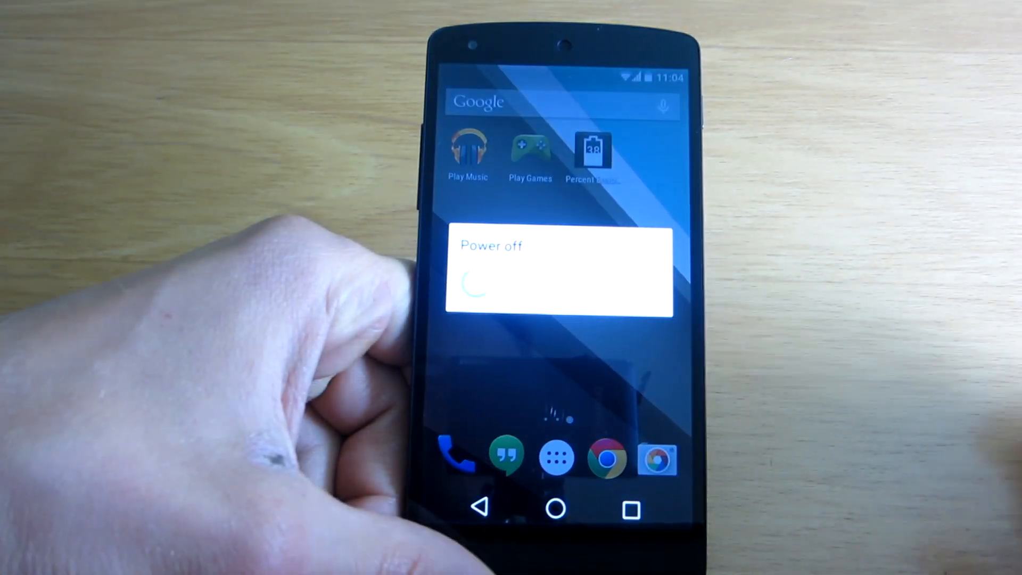